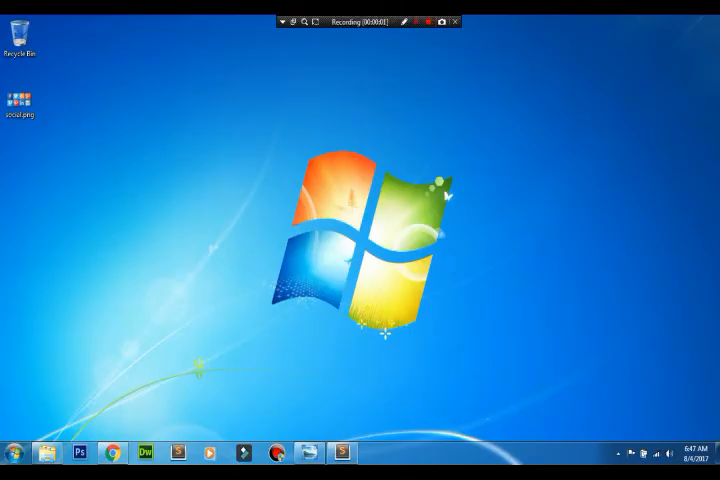
- Open the desktop's right-click shortcut menu
left_click(425, 22)
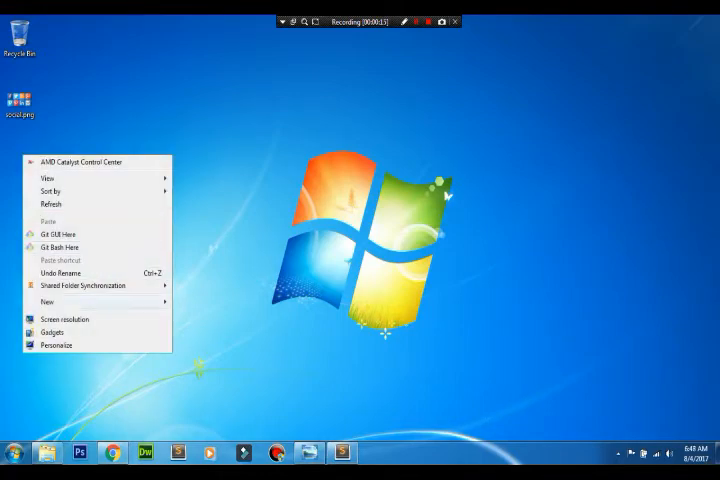
- Create a new text document on the desktop named index.html, accepting the extension change
left_click(47, 301)
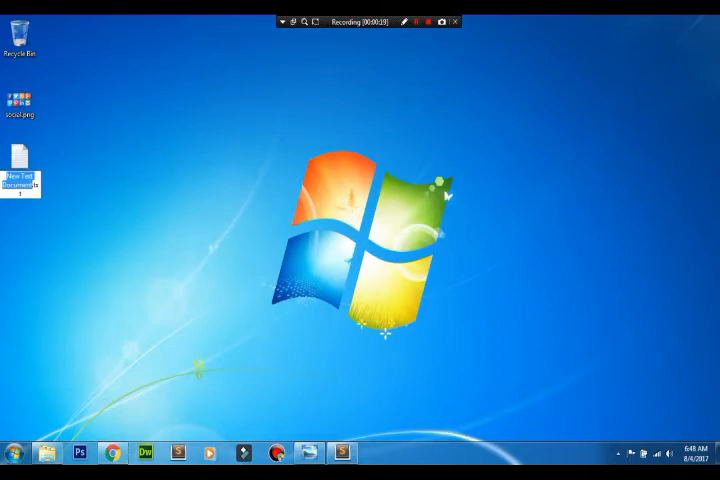
type("index.html")
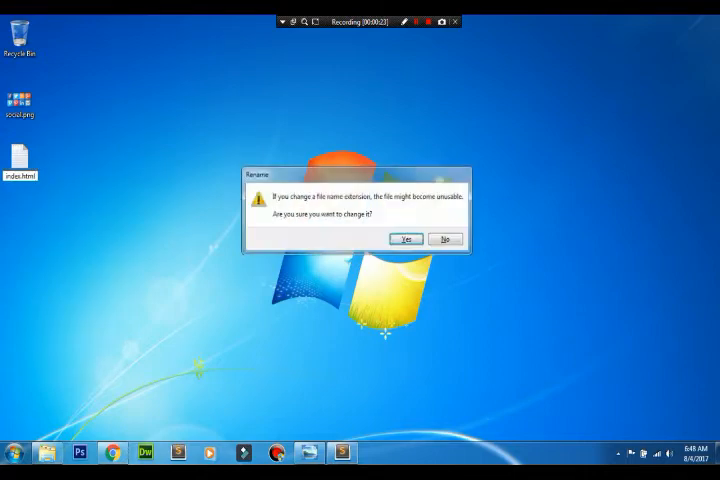
left_click(406, 238)
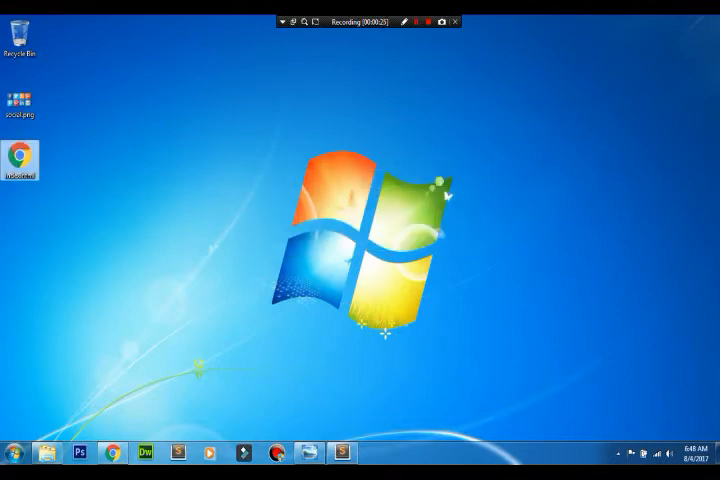
mouse_move(17, 162)
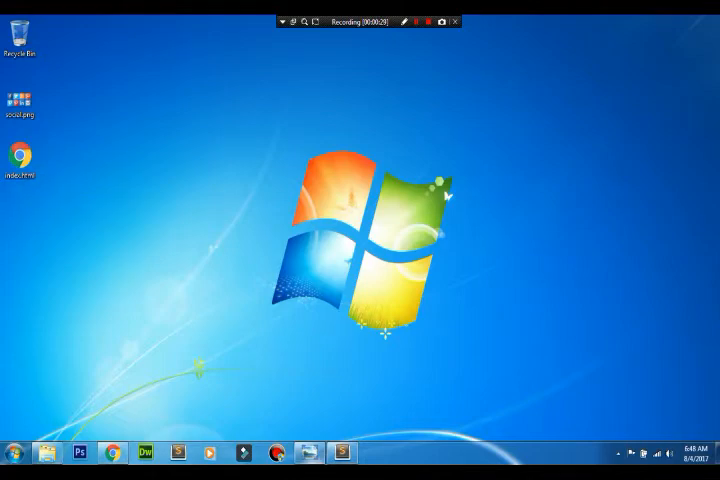
double_click(19, 95)
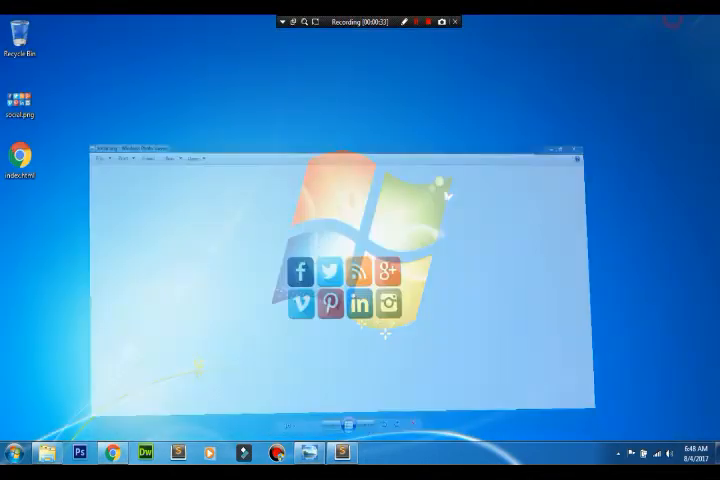
left_click(575, 152)
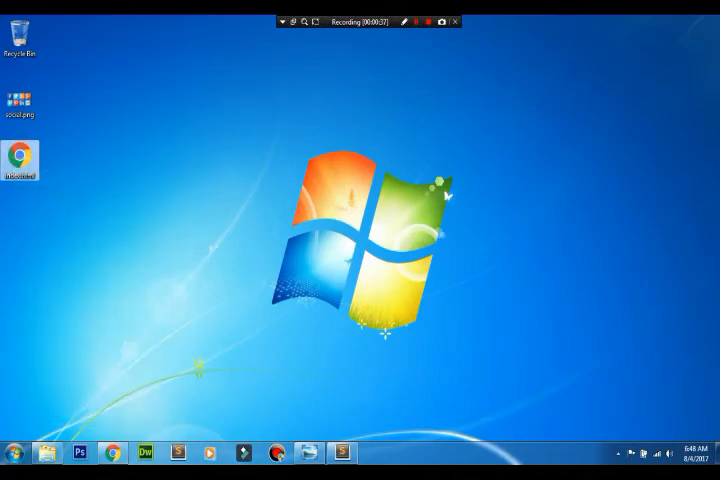
- Open index.html and write an HTML skeleton titled 'CSS IMAGE SPRITE TECHNIQUE'
left_click(342, 453)
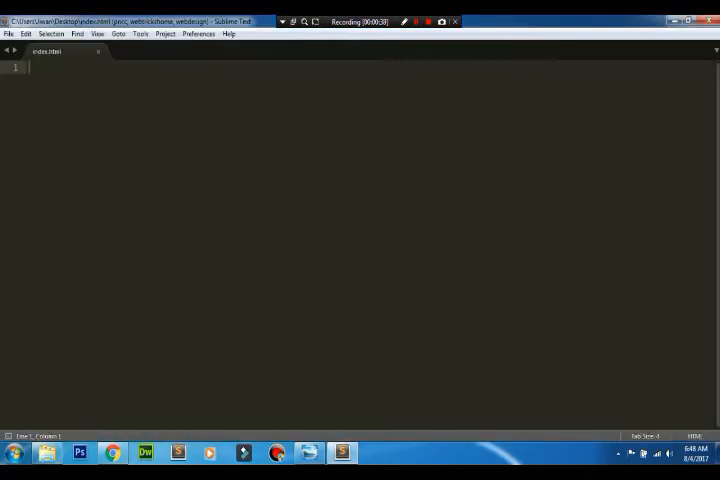
type("<title></title>")
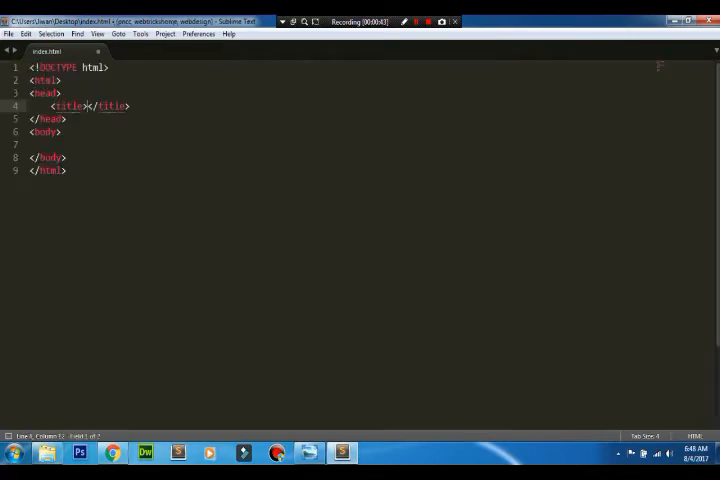
type("CSS l")
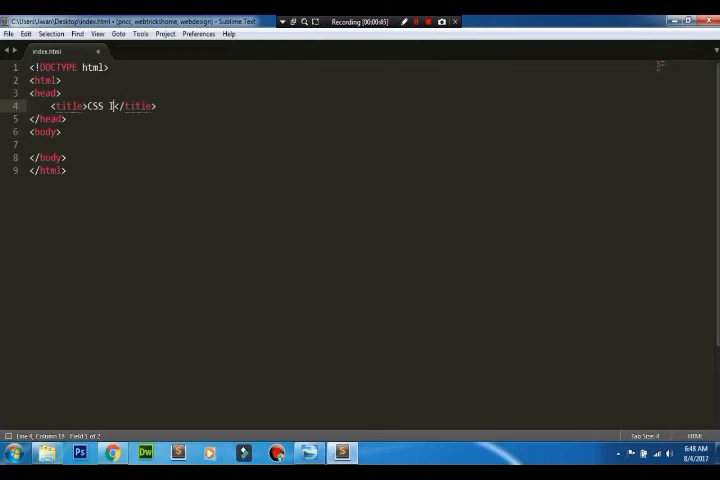
type("IMAGE S")
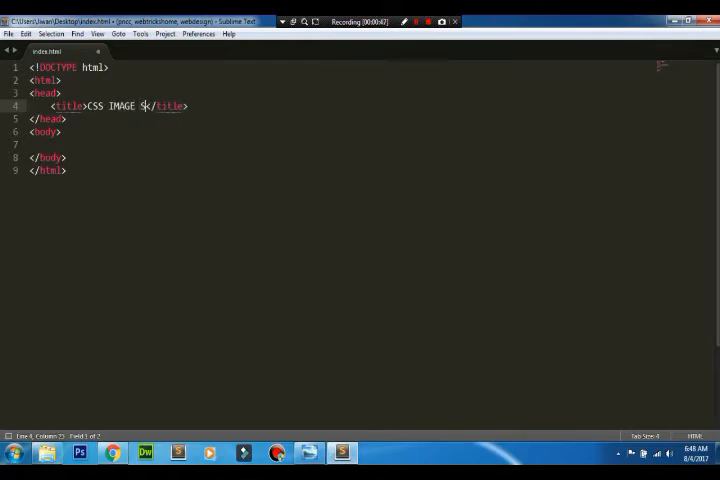
type("PRITE TECHNIQUE")
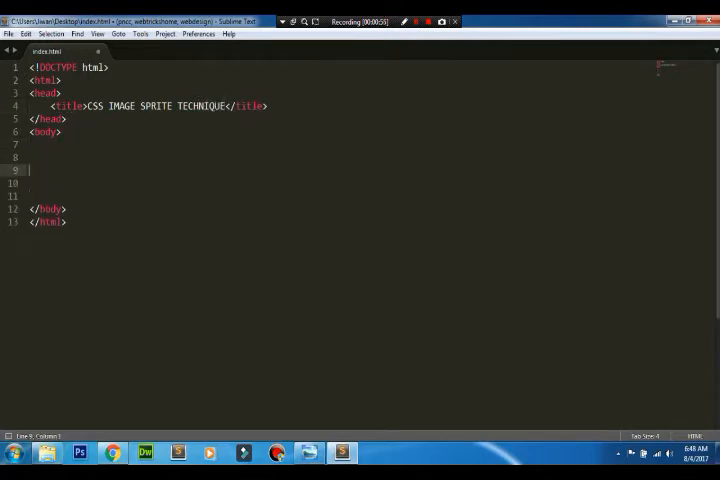
- Add a body link <a href="#" class="fb"></a>
type("<a href=\"\"></a>")
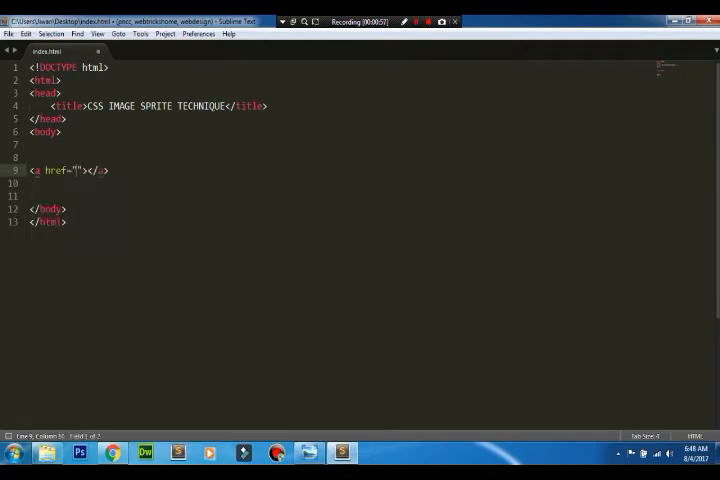
type("#")
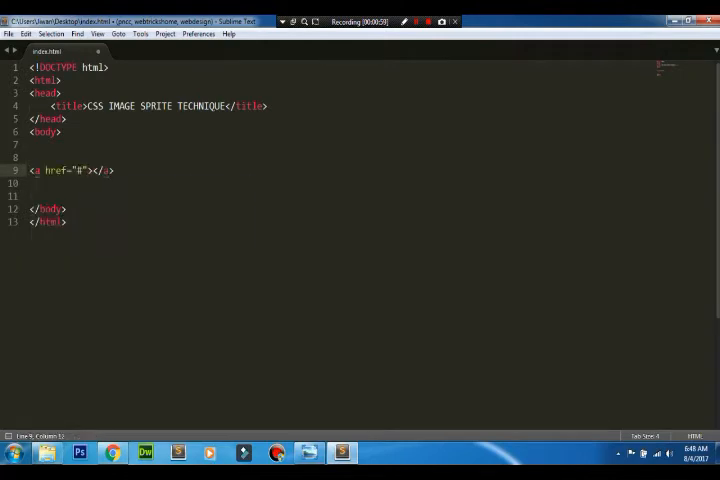
type("class=\"fb\"")
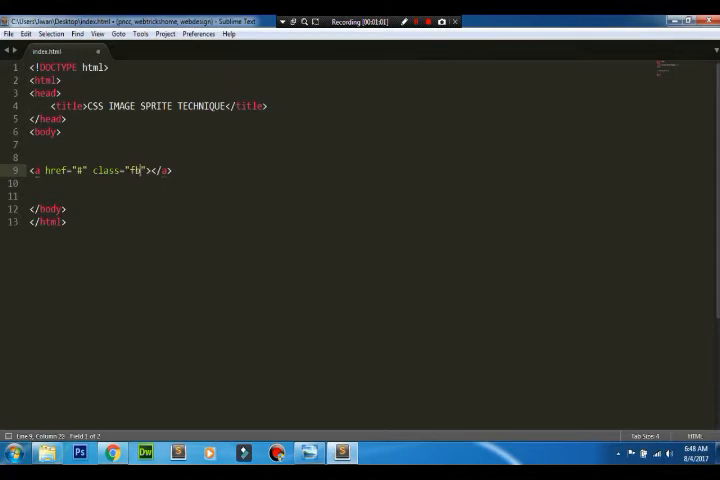
- Duplicate the fb link twice, changing the copies' classes to tw and in
triple_click(100, 170)
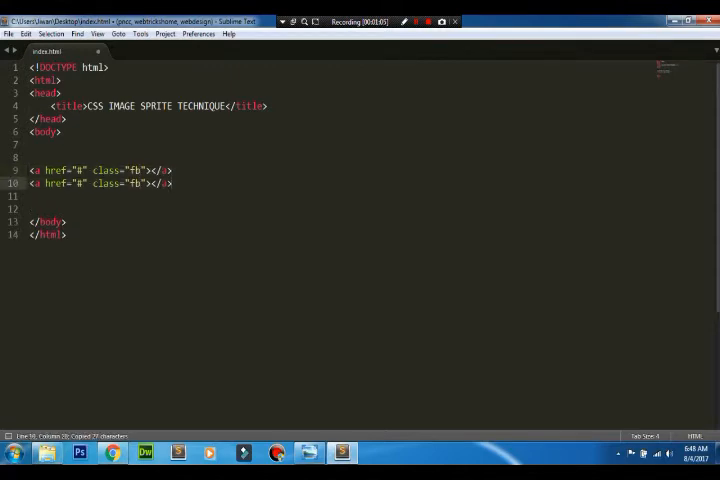
key("BackSpace")
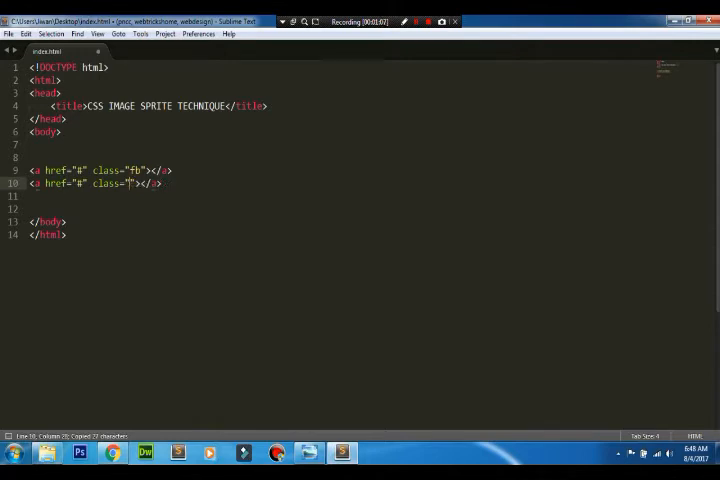
type("tw")
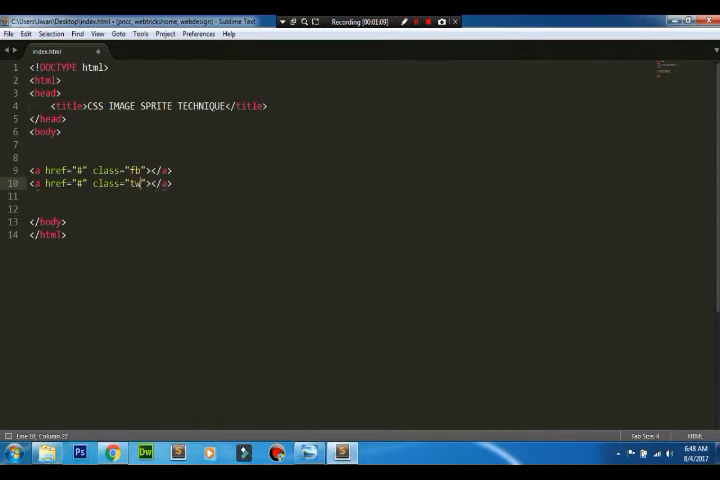
type("<a href=\"#\" class=\"fb\"></a>")
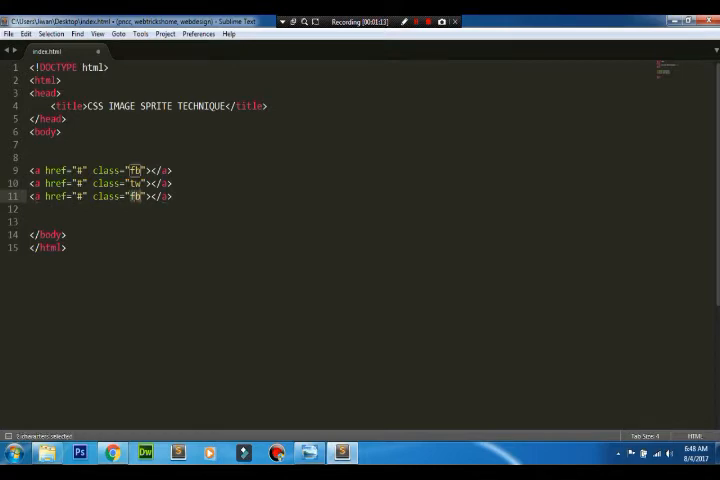
type("in")
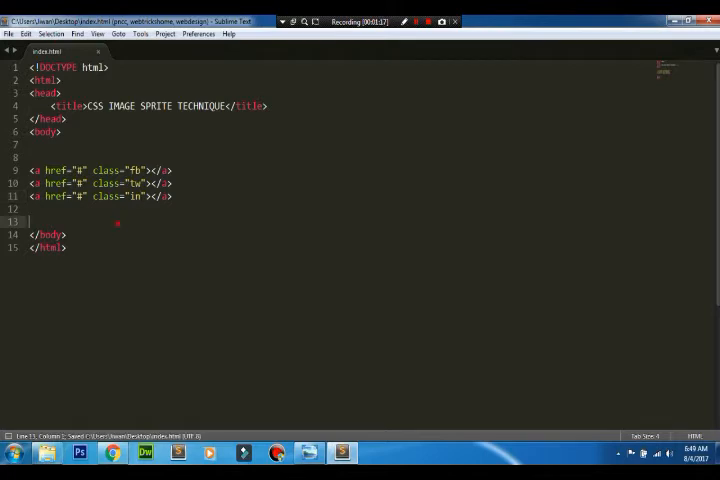
key("Enter")
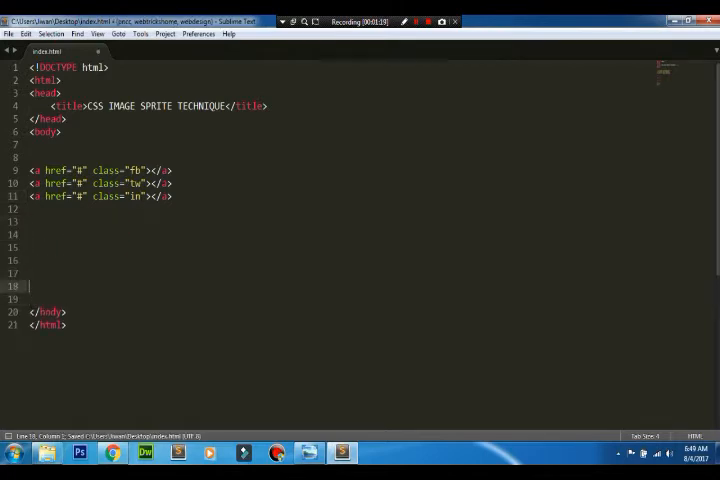
- Add a style block with a .fb rule of width 80px
type("<")
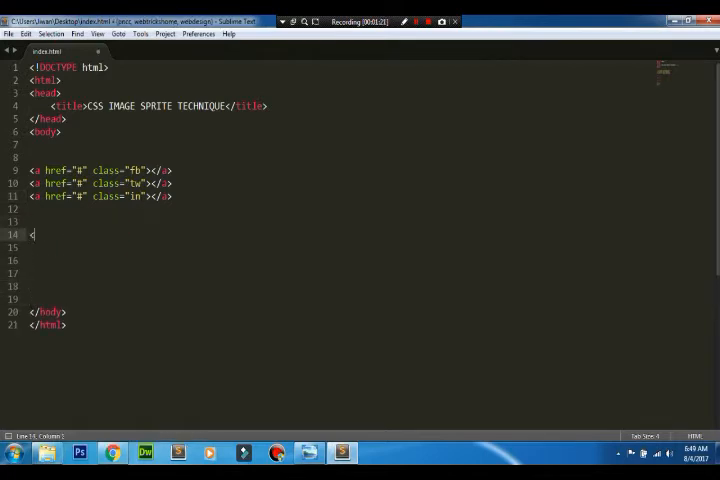
type("style>")
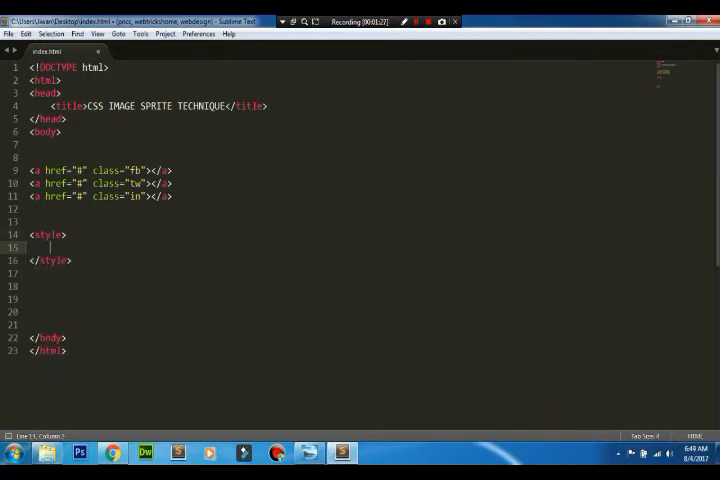
type(".fb{")
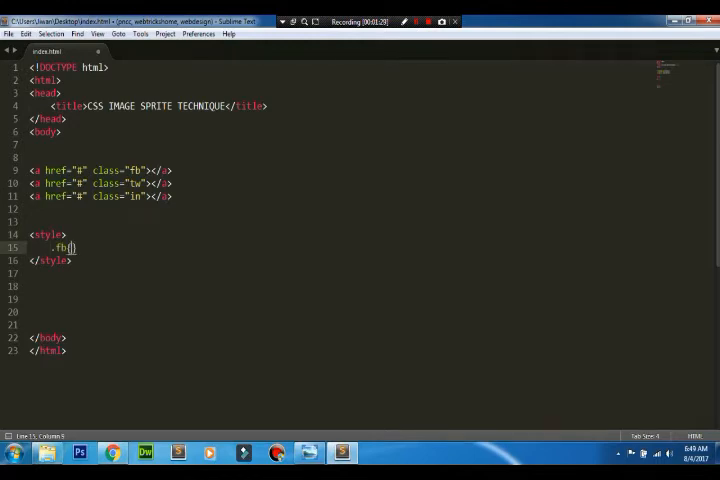
type("width:")
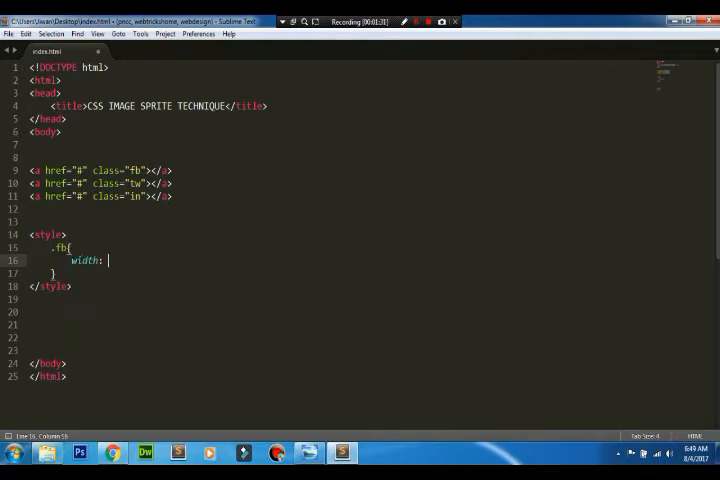
type("80px;")
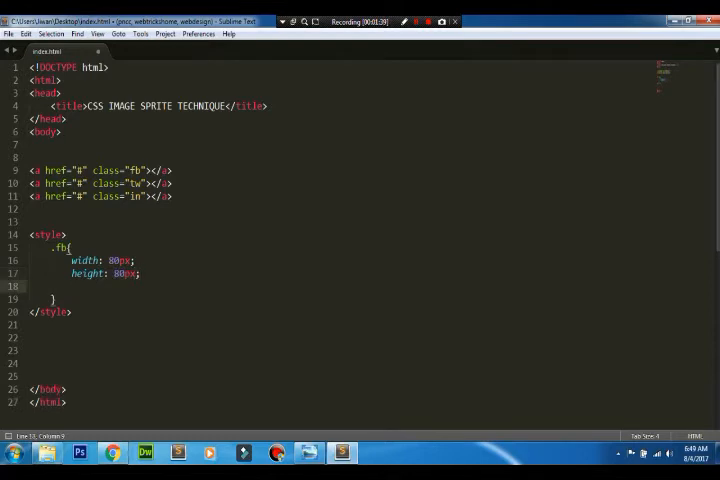
- Position .fb absolutely at top 100px, right 0, with social.png background, and save
type("position:")
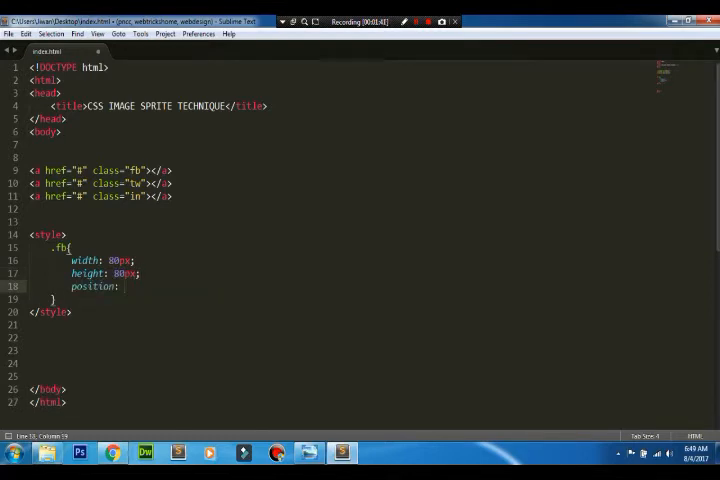
type("absolute;")
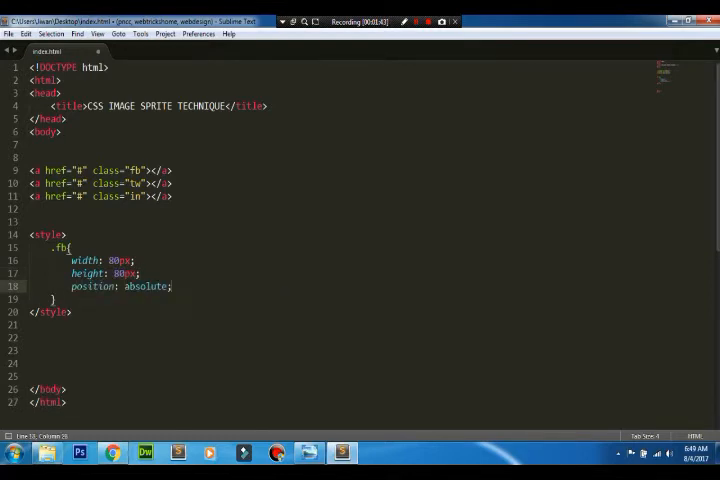
type("top:")
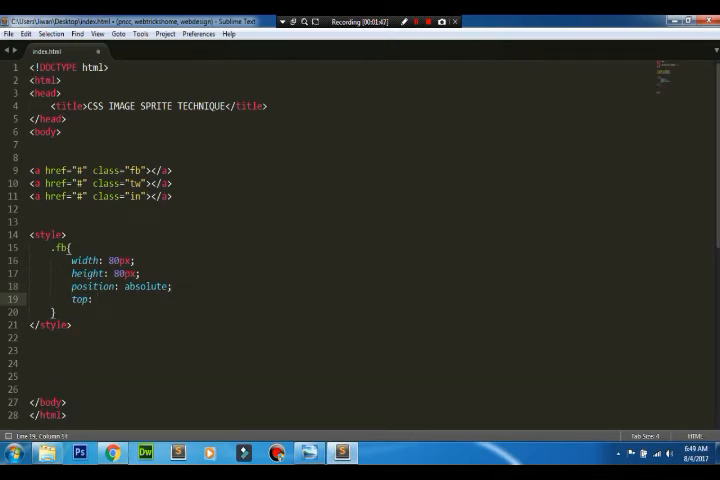
type("100px;")
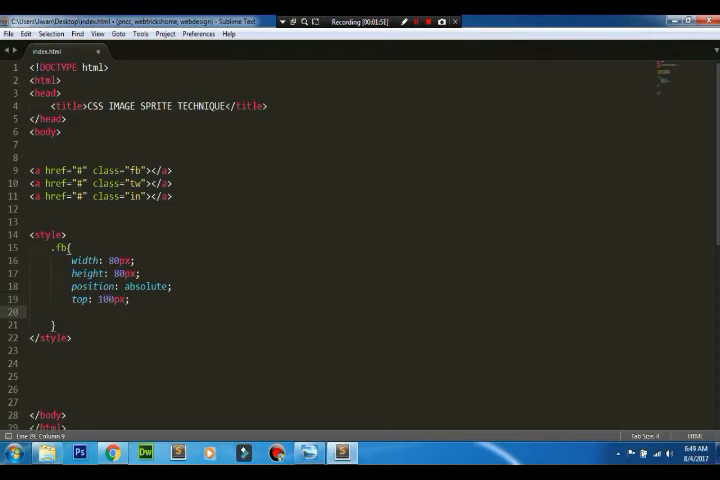
type("right:")
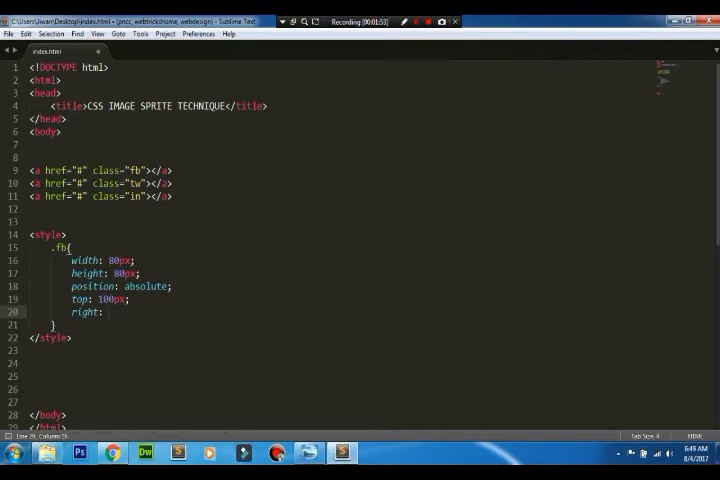
type("0;")
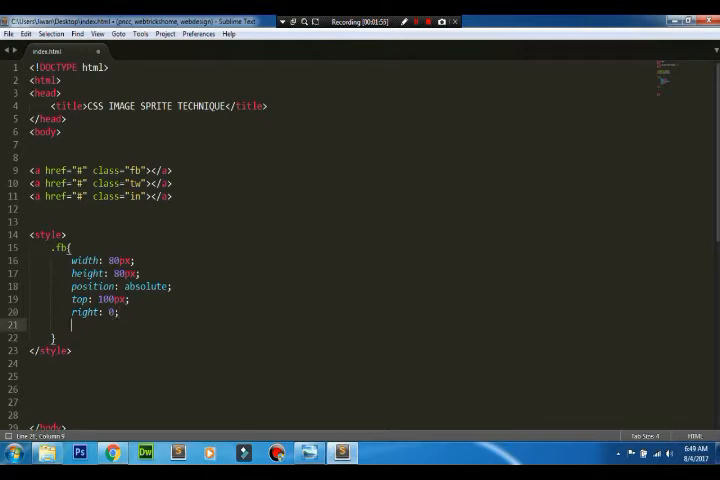
type("ba")
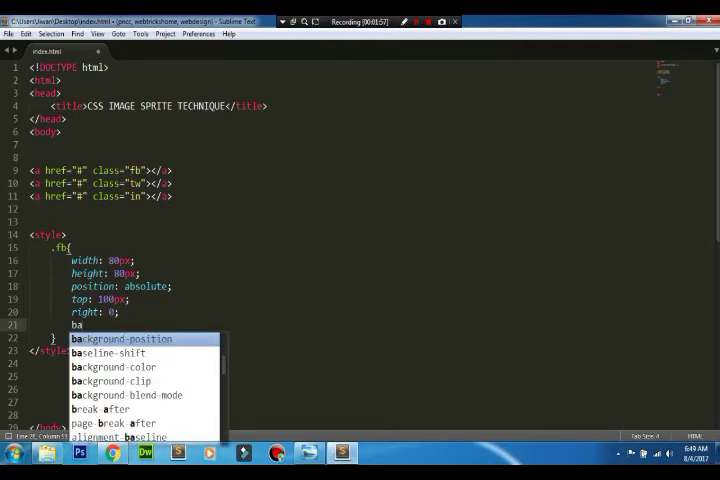
type("ck")
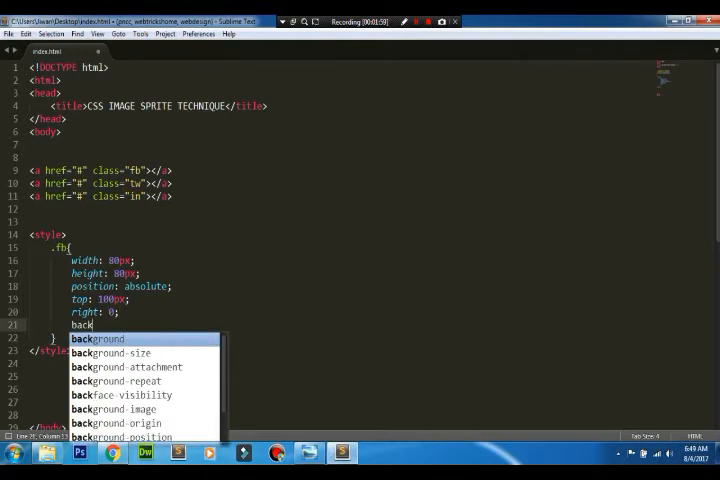
type("ground: url(socia);")
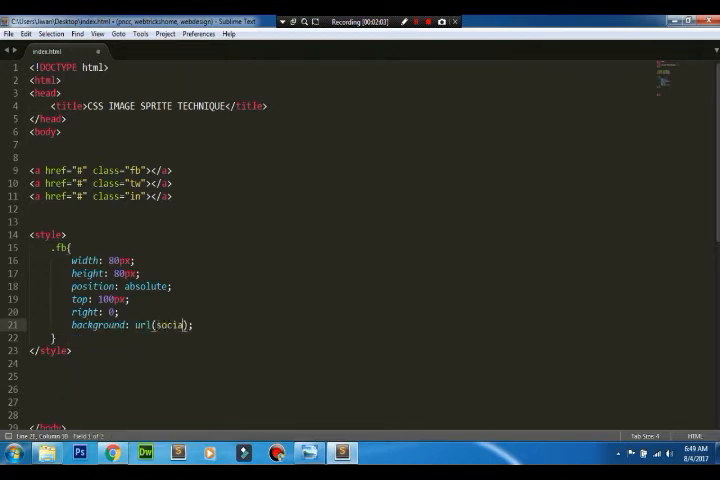
type(".png")
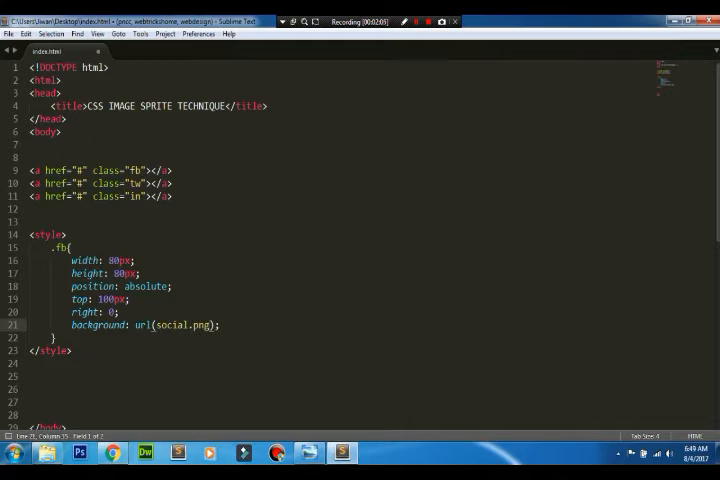
key("ctrl+s")
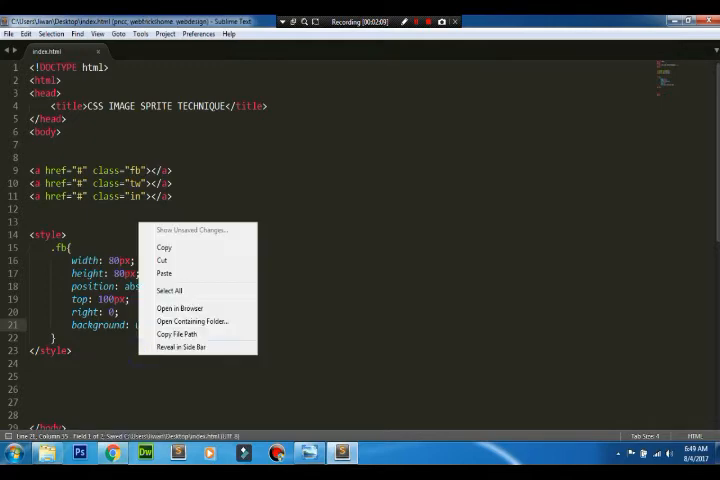
- Preview index.html in Chrome, close the empty tab, and return to Sublime Text
left_click(163, 273)
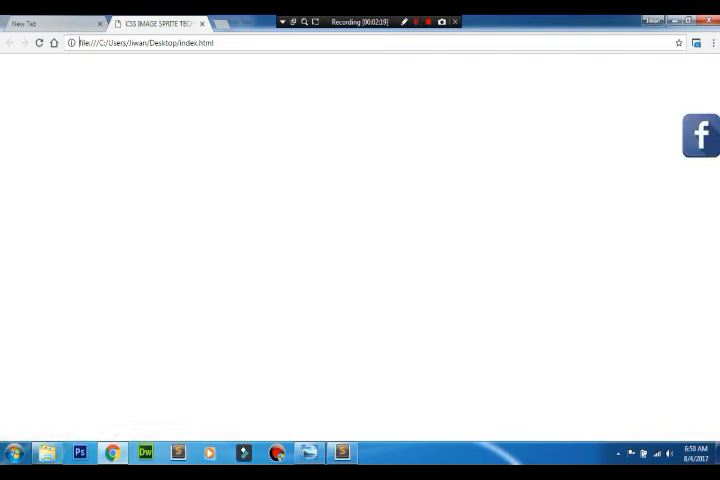
left_click(98, 21)
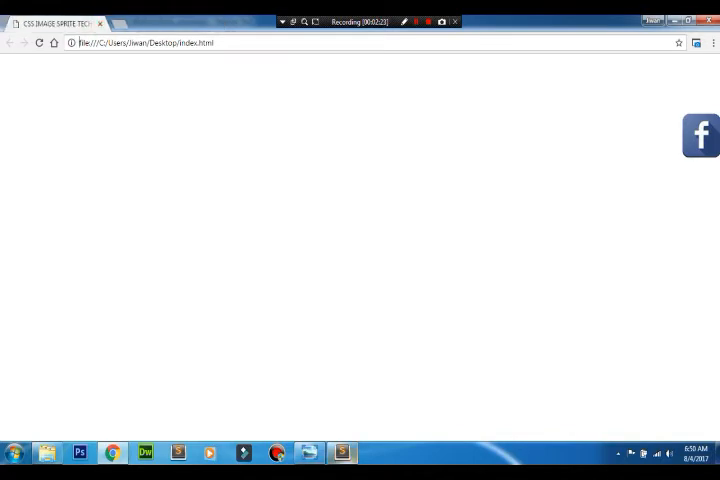
left_click(343, 453)
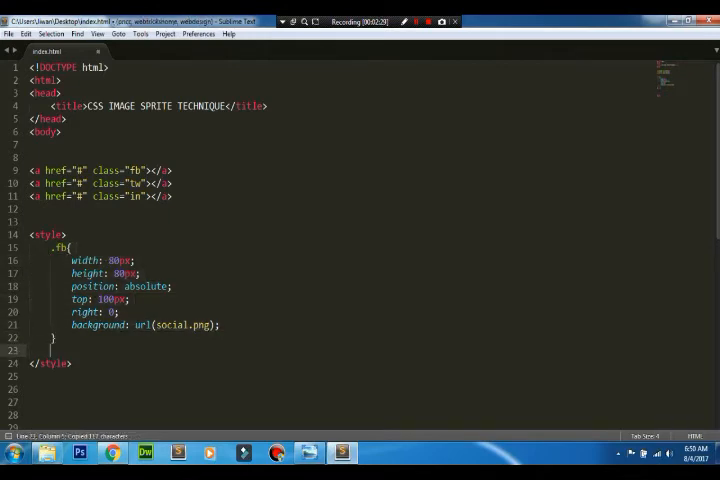
- Copy .fb into .tw and .in rules at top 180px and 260px, then check Chrome
type(".fb{")
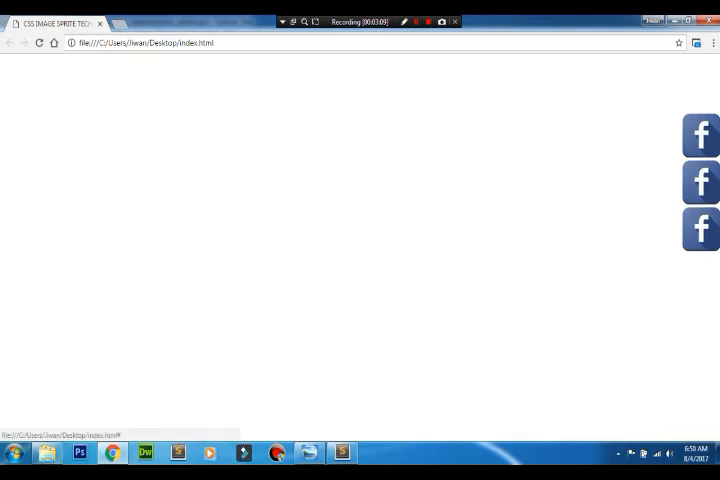
left_click(345, 451)
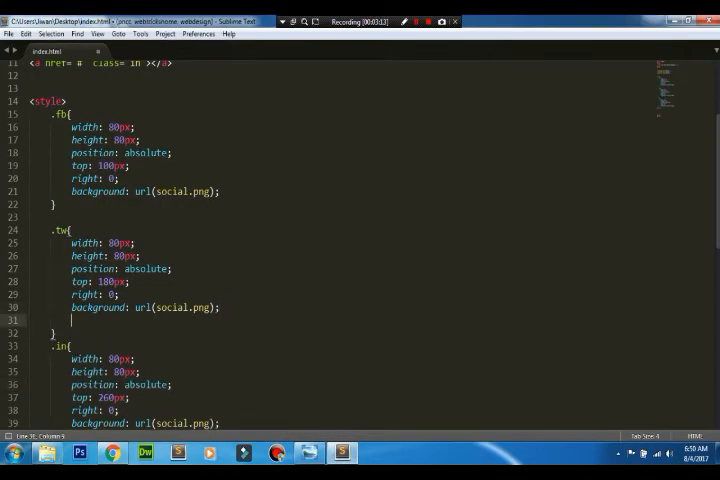
- Add background-position: -80px 0px to the .tw rule
type("background-position:")
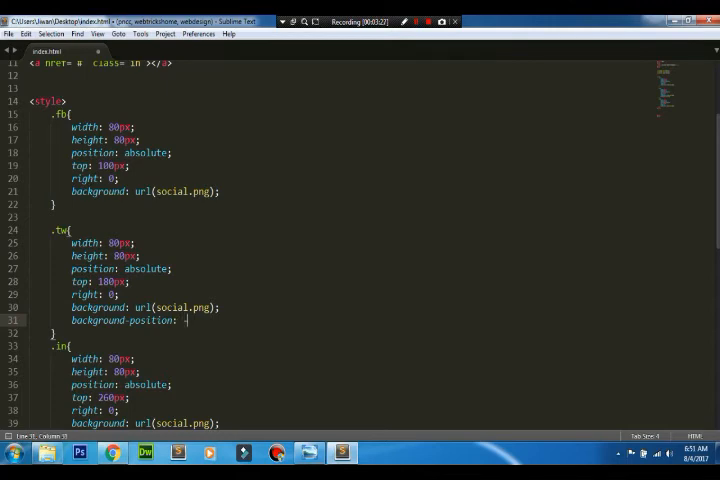
type("-80px")
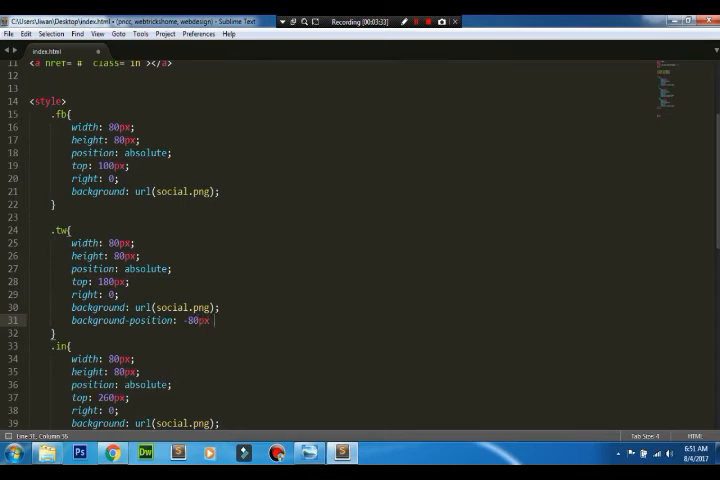
type("0px;")
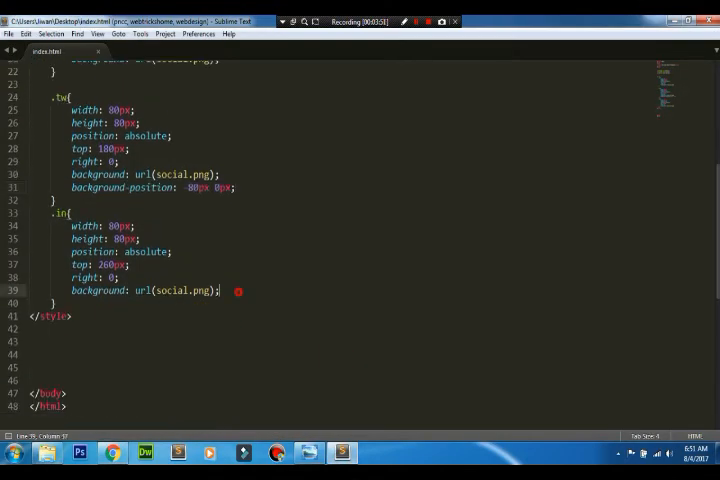
- Give .in background-position -240px 80px, preview in Chrome, and return to the editor
type("ba")
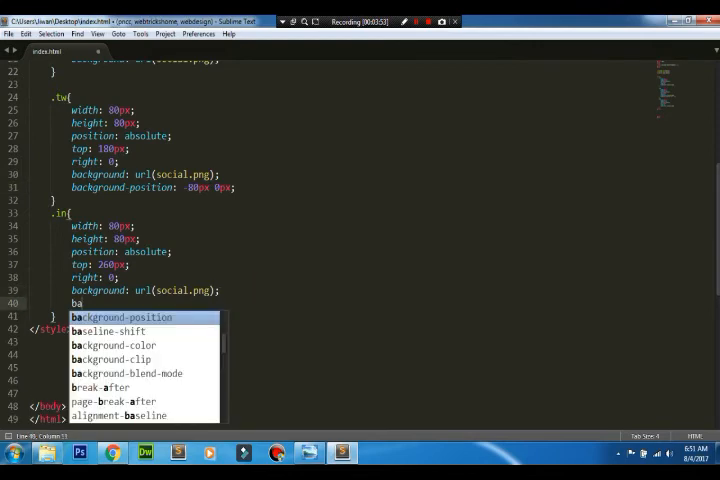
key("Tab")
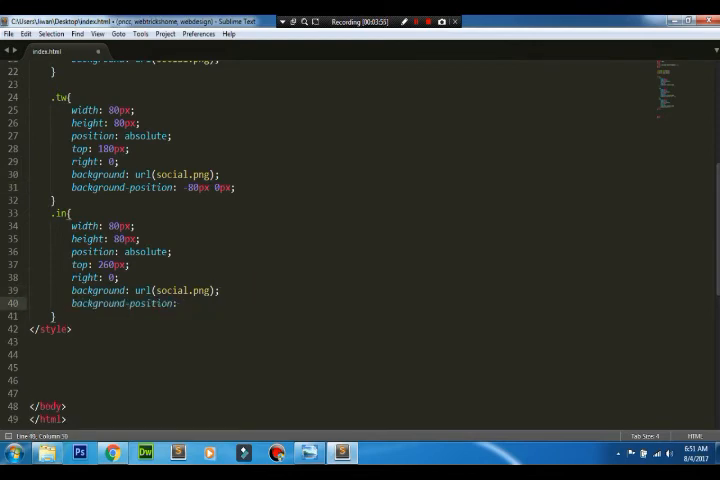
type("-240px")
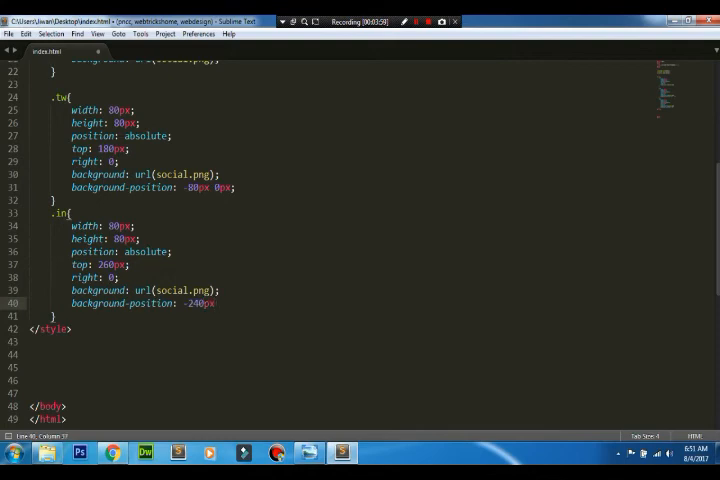
type("80px")
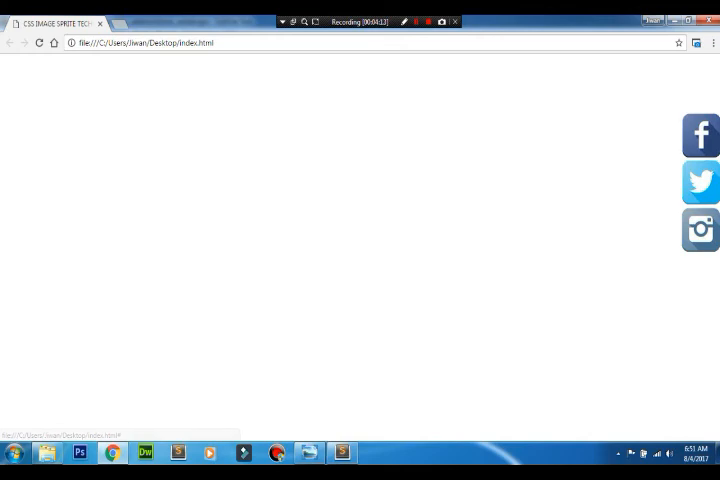
left_click(342, 452)
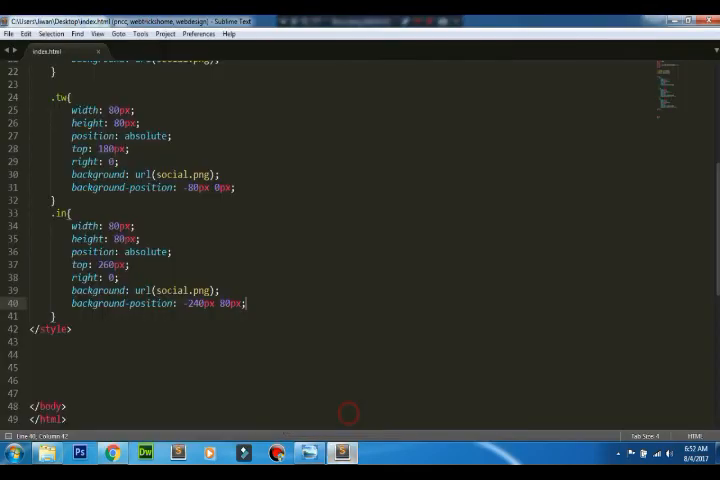